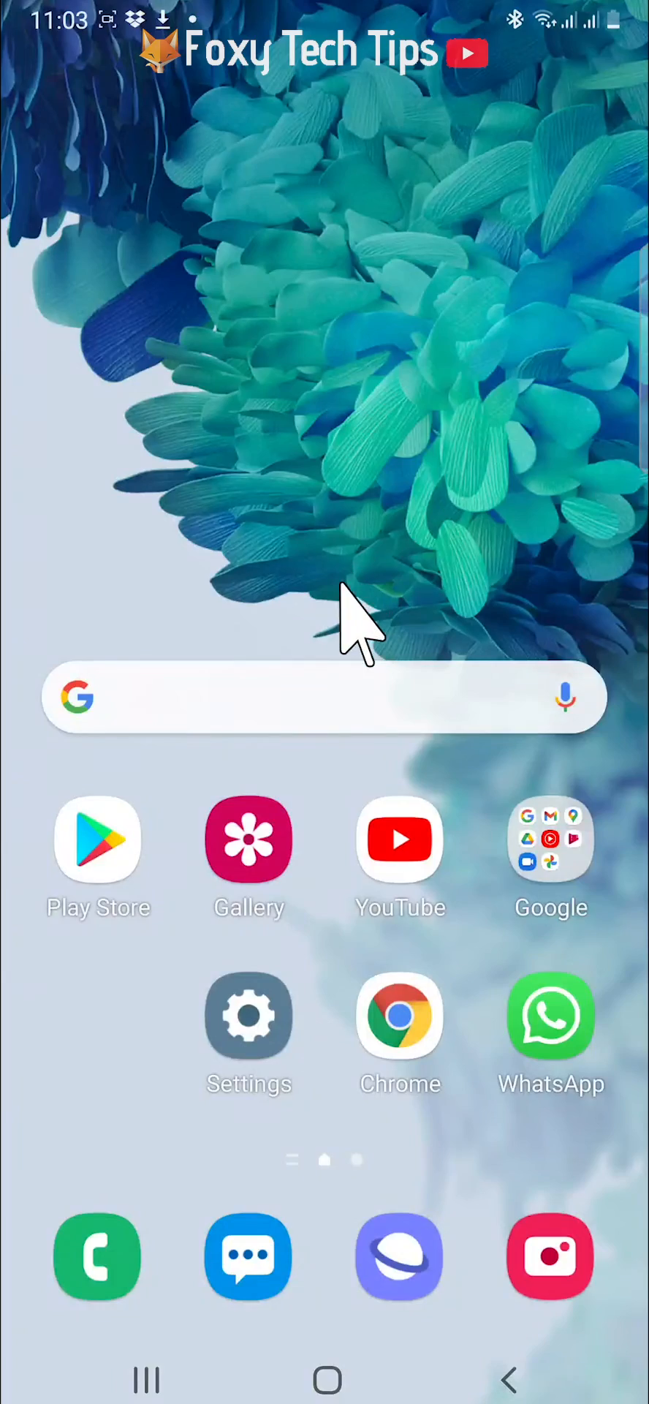
{"action": "mouse_move", "coordinate": [329, 814]}
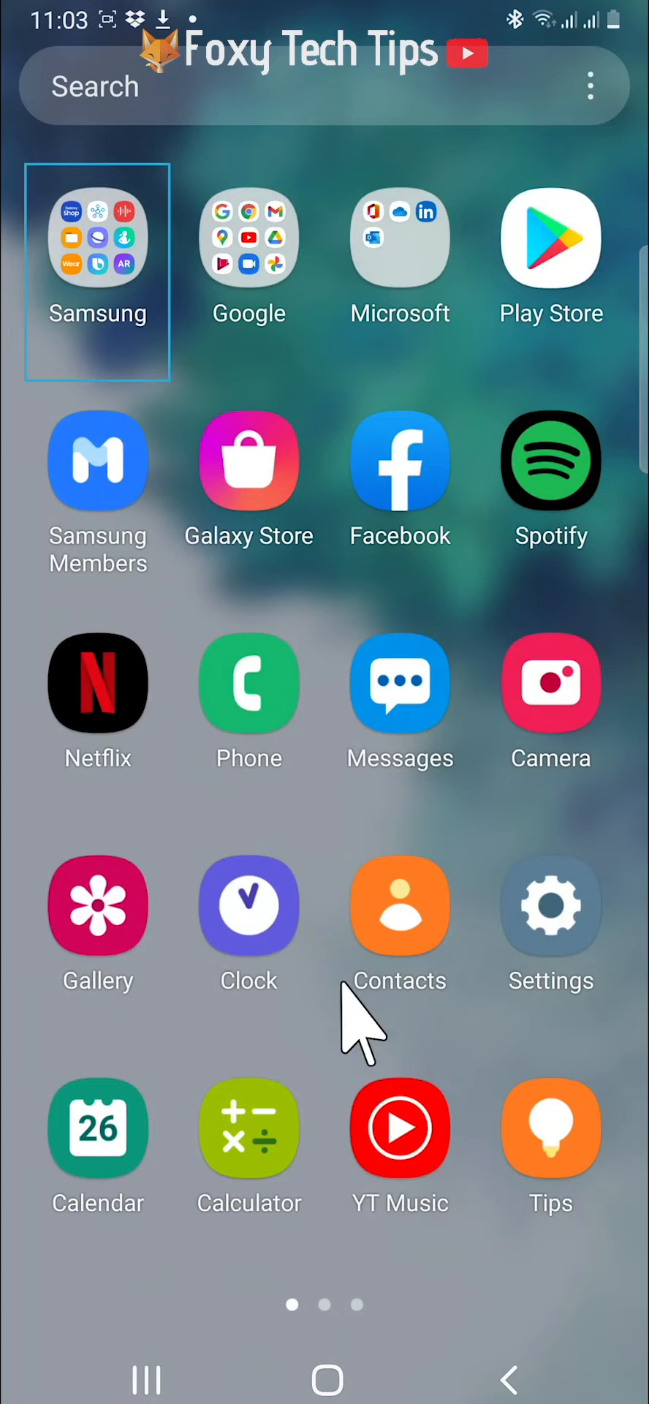
{"action": "mouse_move", "coordinate": [392, 931]}
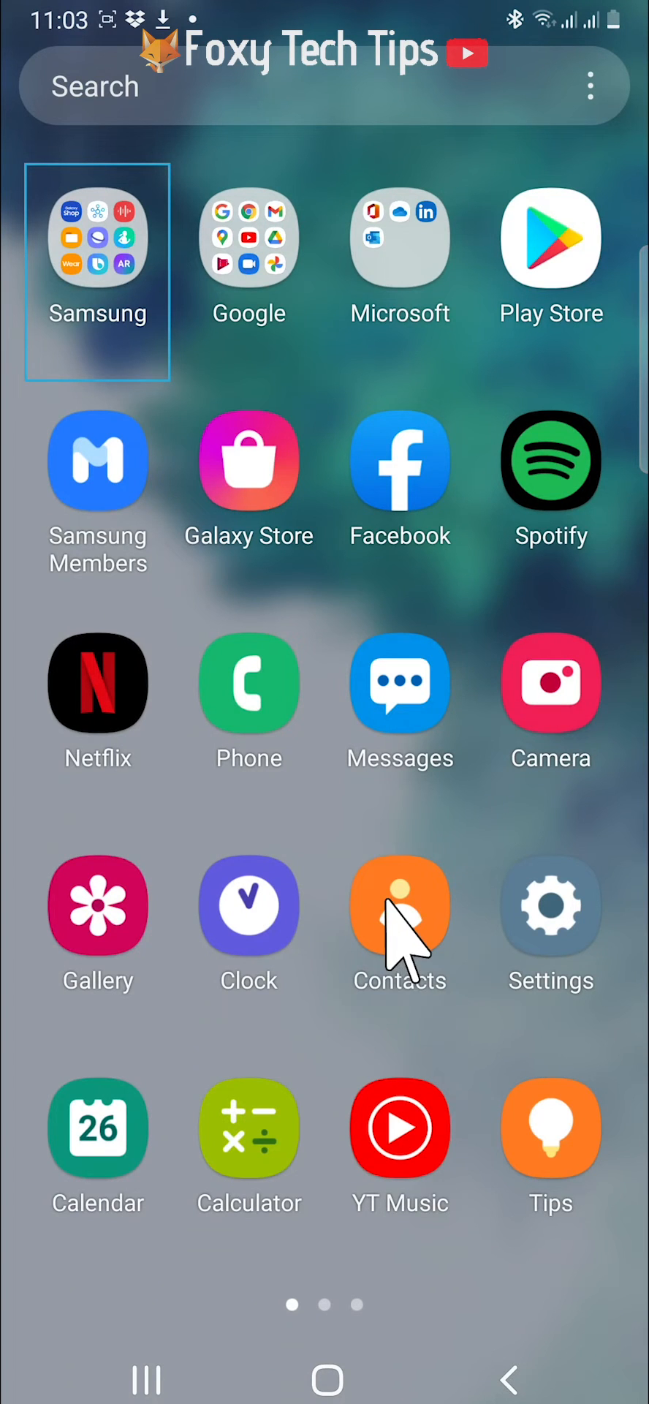
Launch Contacts and go to Manage contacts from the navigation drawer.
{"action": "left_click", "coordinate": [399, 906]}
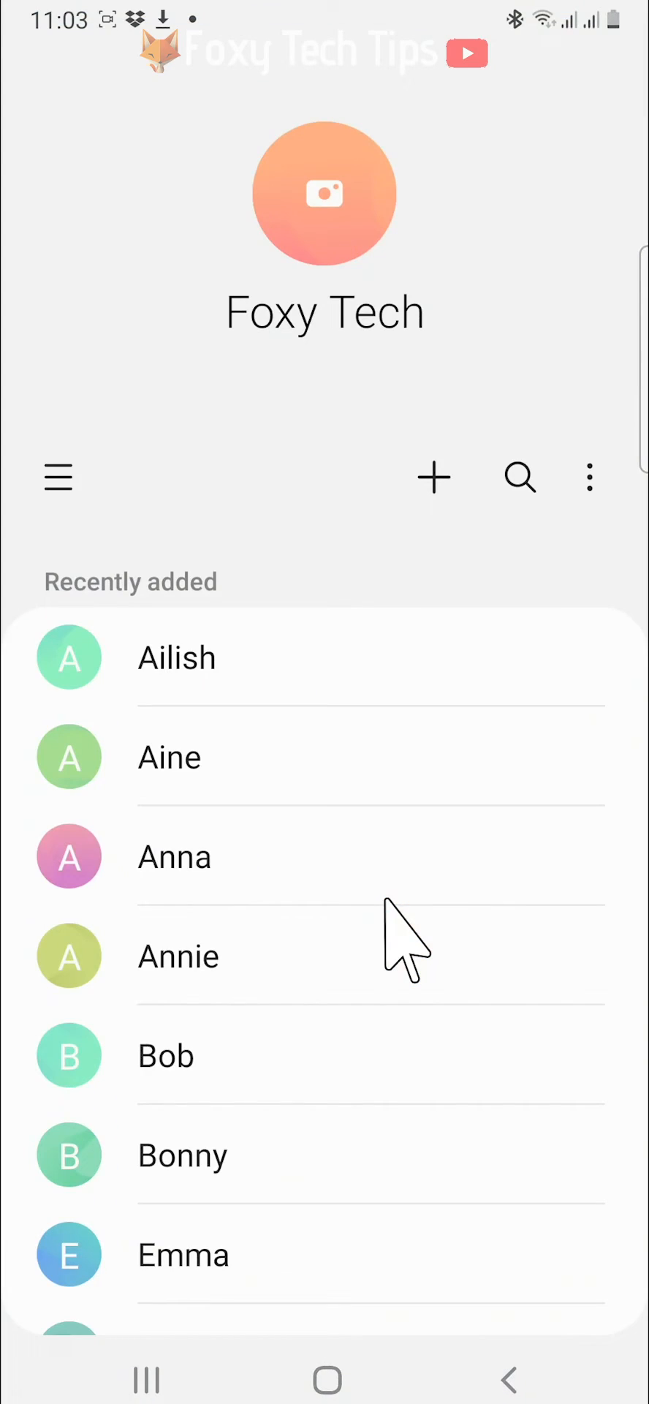
{"action": "mouse_move", "coordinate": [58, 476]}
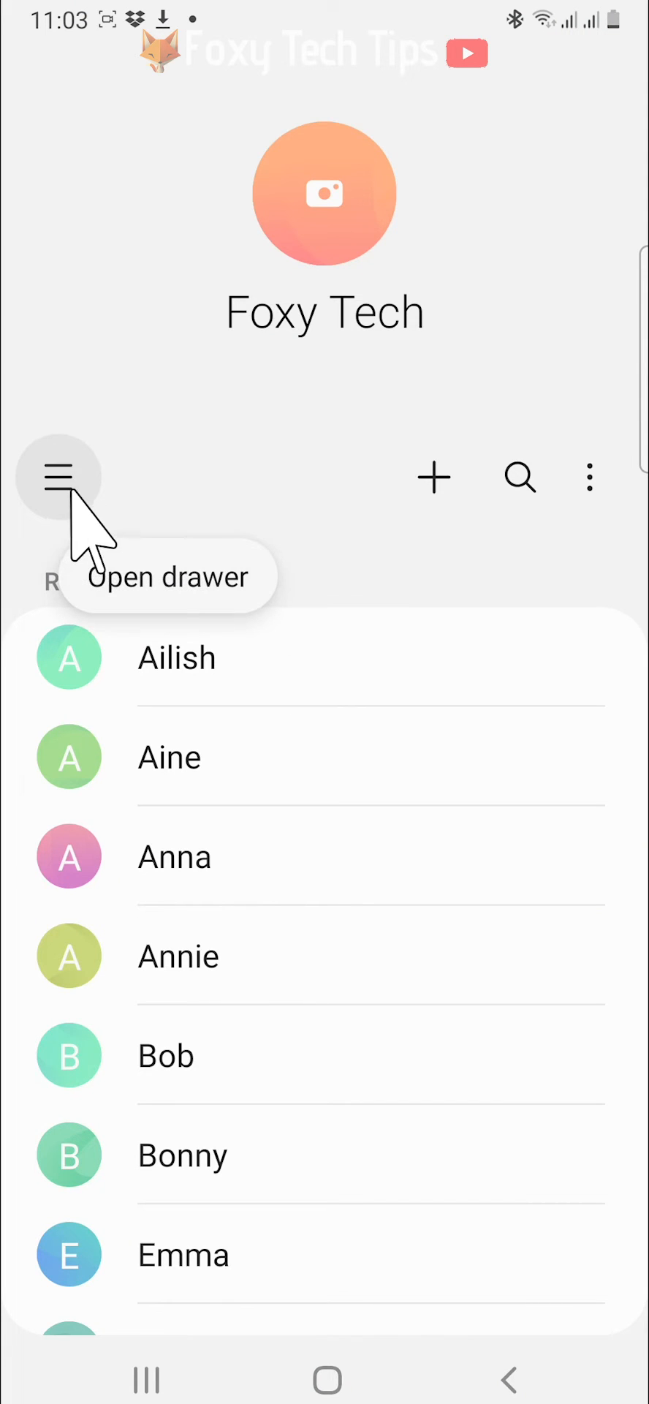
{"action": "mouse_move", "coordinate": [58, 501]}
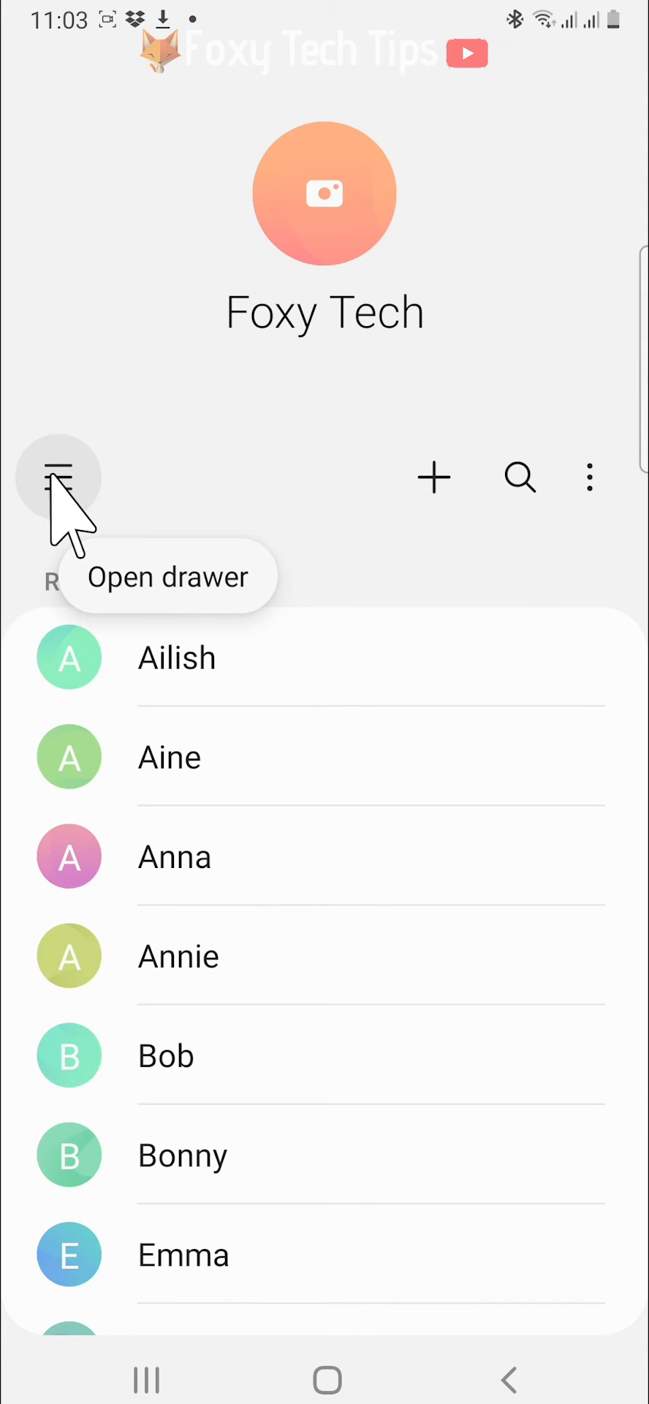
{"action": "left_click", "coordinate": [57, 473]}
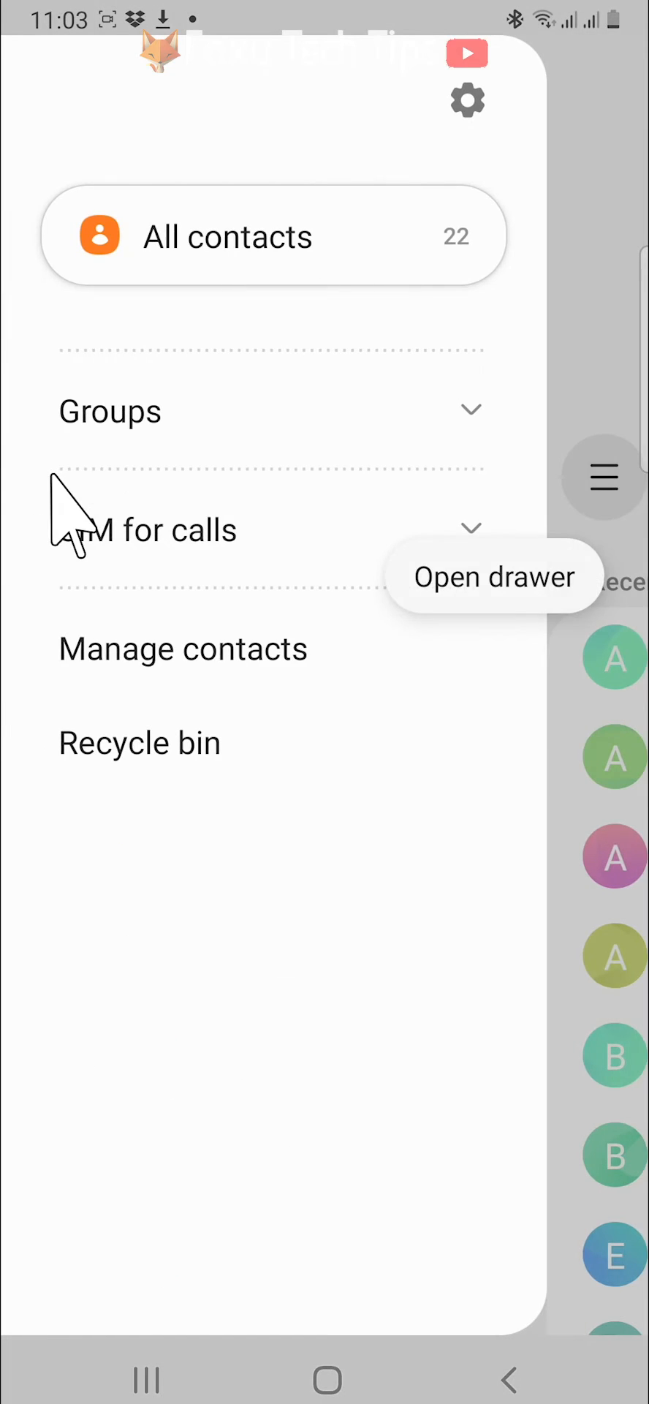
{"action": "mouse_move", "coordinate": [109, 702]}
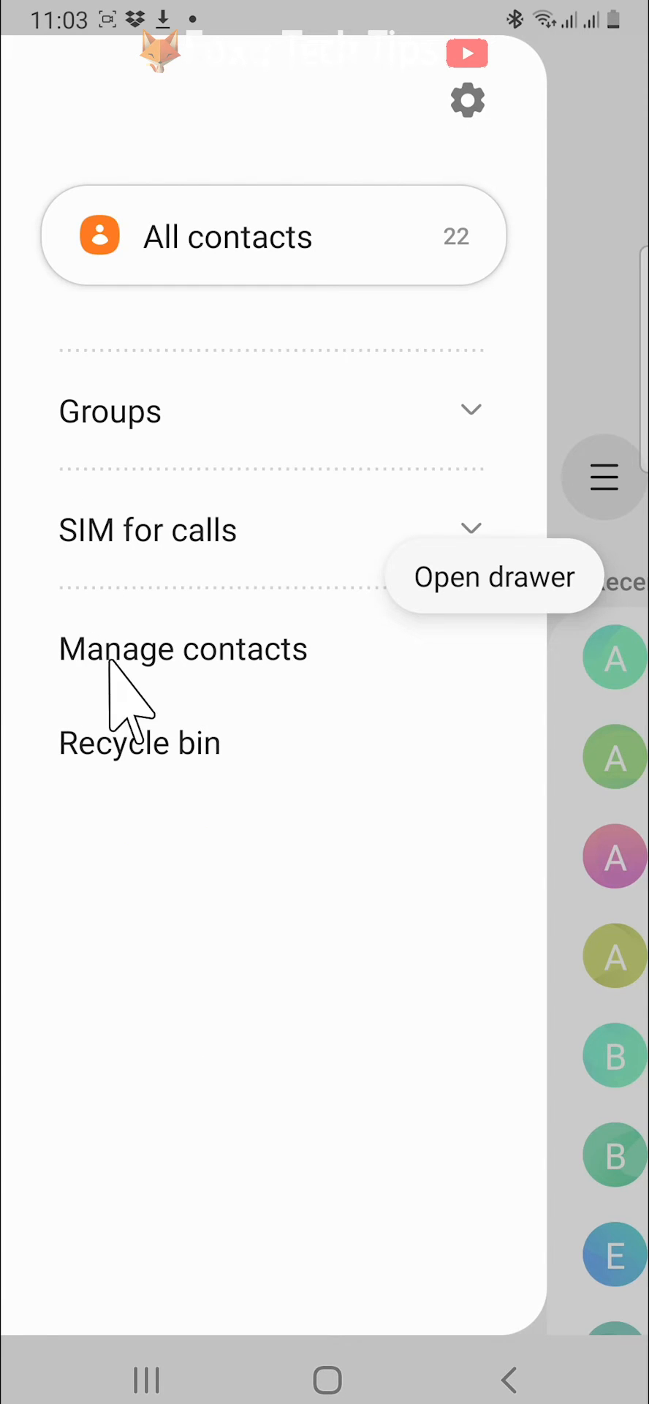
{"action": "mouse_move", "coordinate": [99, 675]}
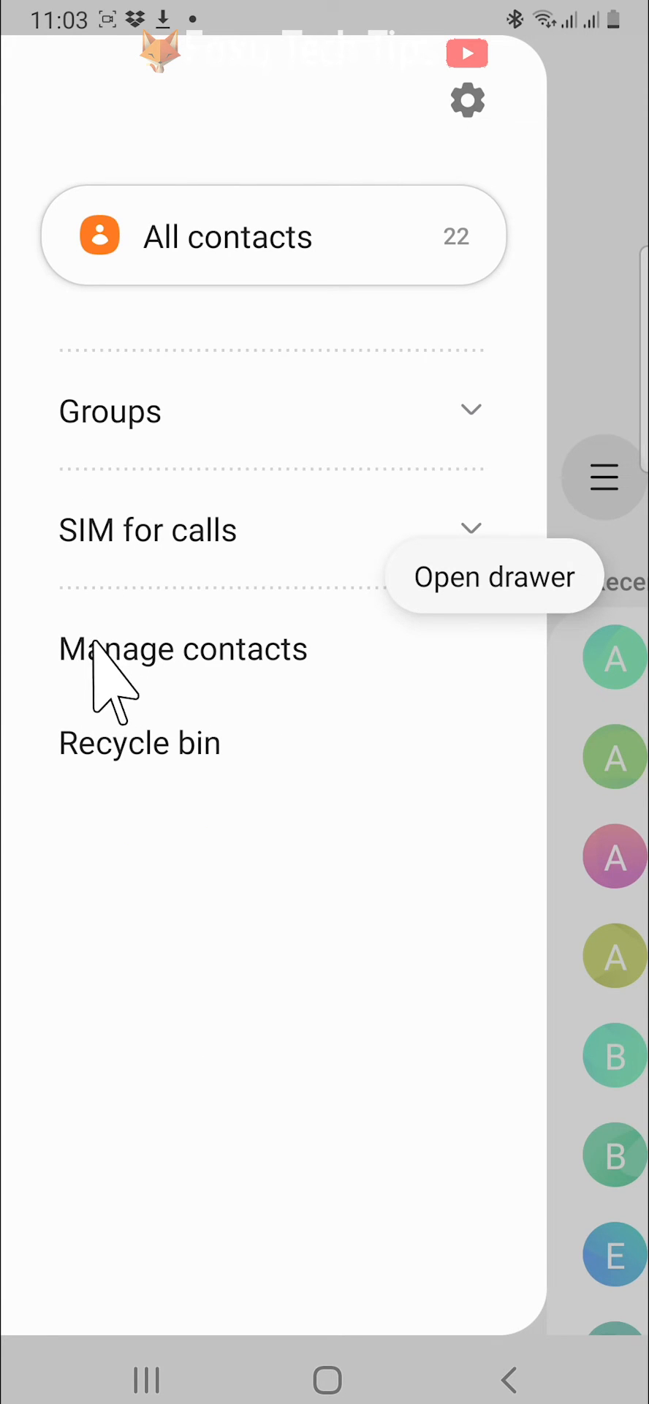
{"action": "left_click", "coordinate": [183, 650]}
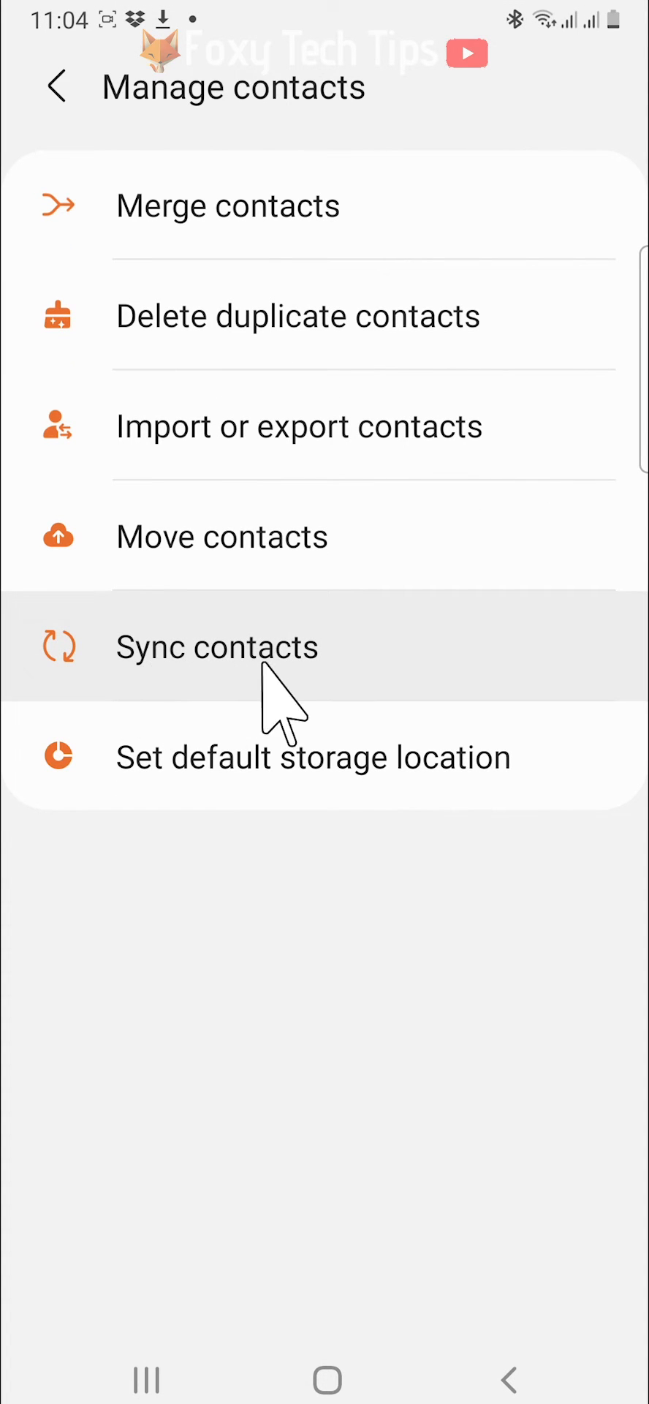
On the Sync contacts screen, switch on syncing for the gmail account that had sync off.
{"action": "left_click", "coordinate": [216, 647]}
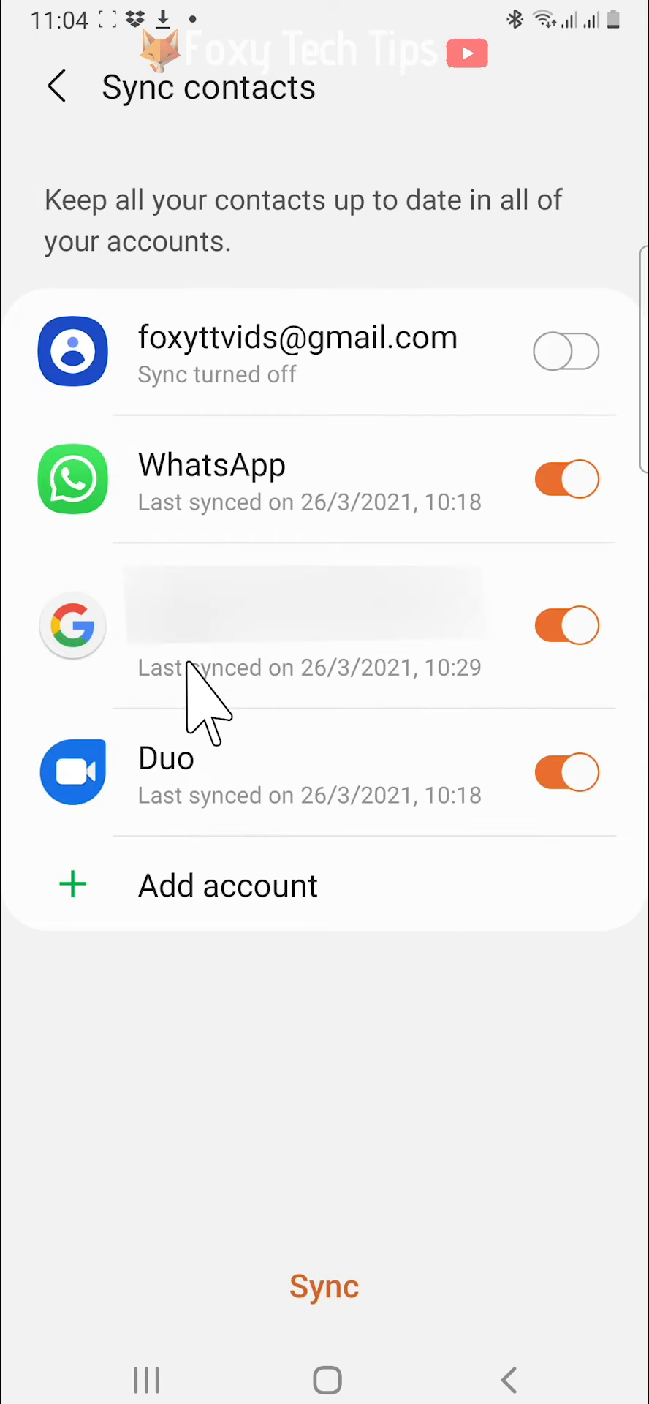
{"action": "mouse_move", "coordinate": [417, 512]}
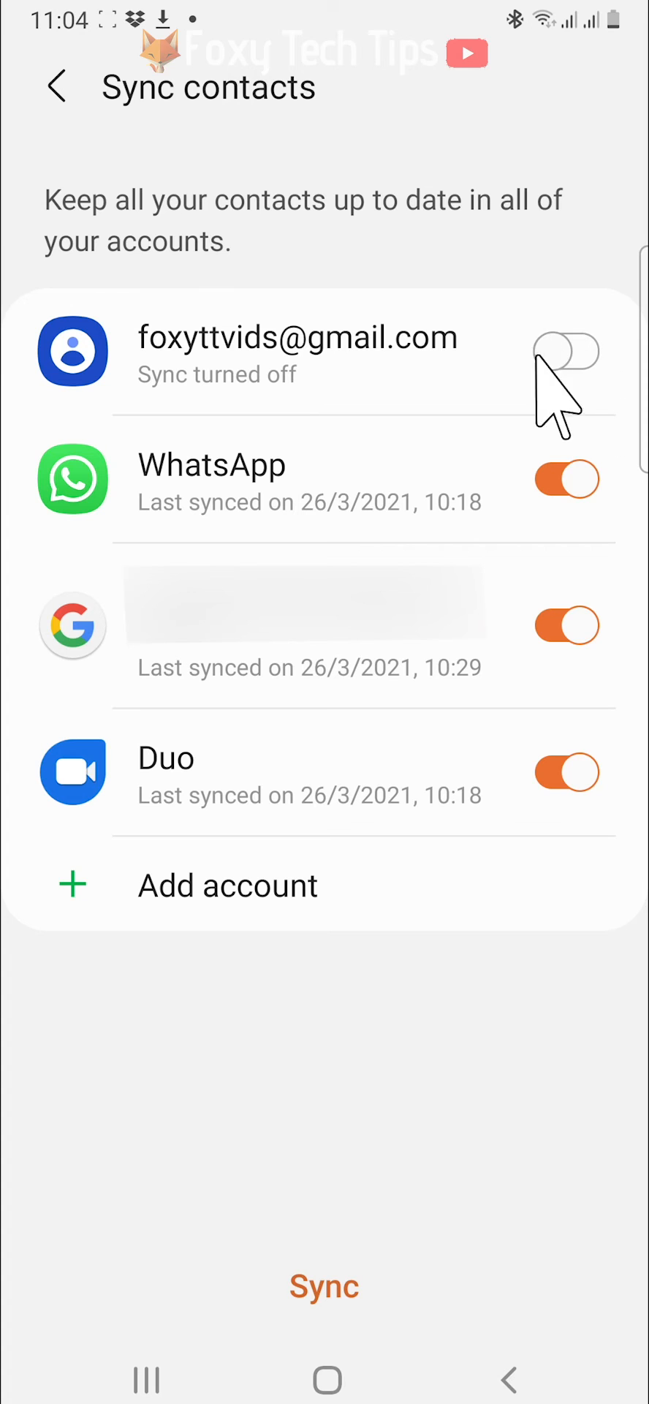
{"action": "left_click", "coordinate": [567, 355]}
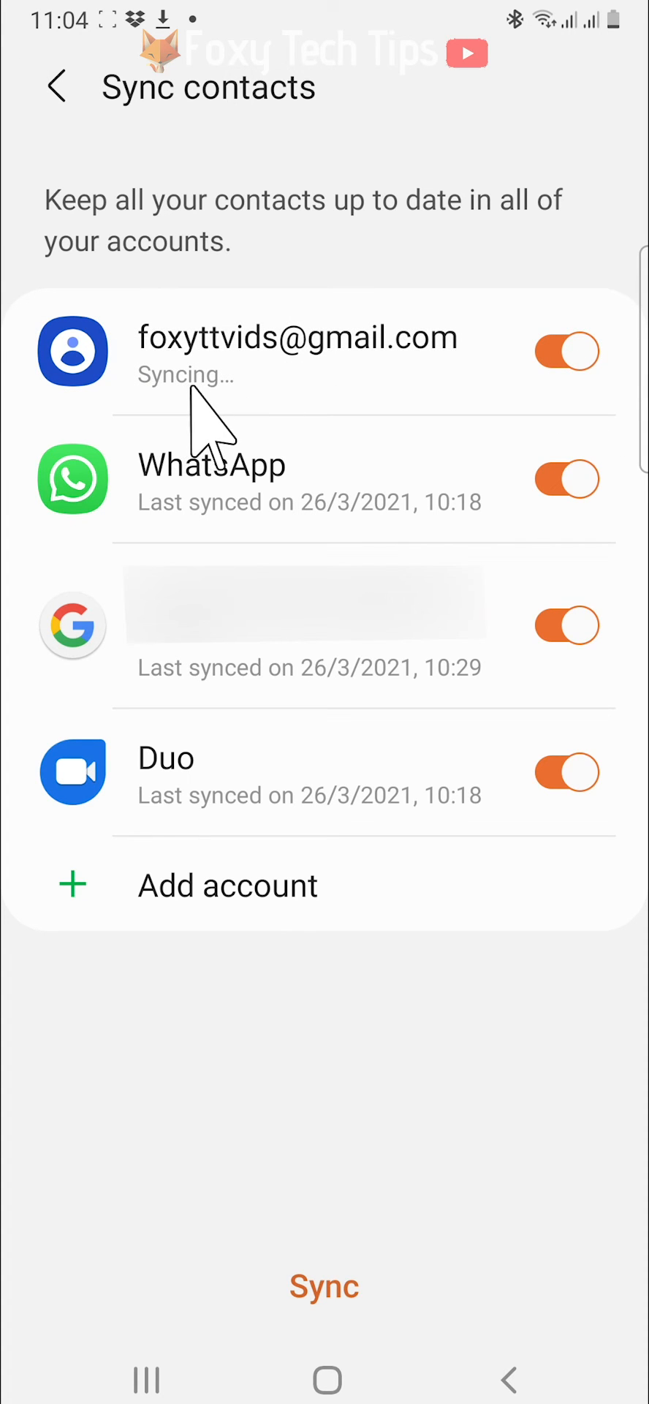
{"action": "mouse_move", "coordinate": [201, 424]}
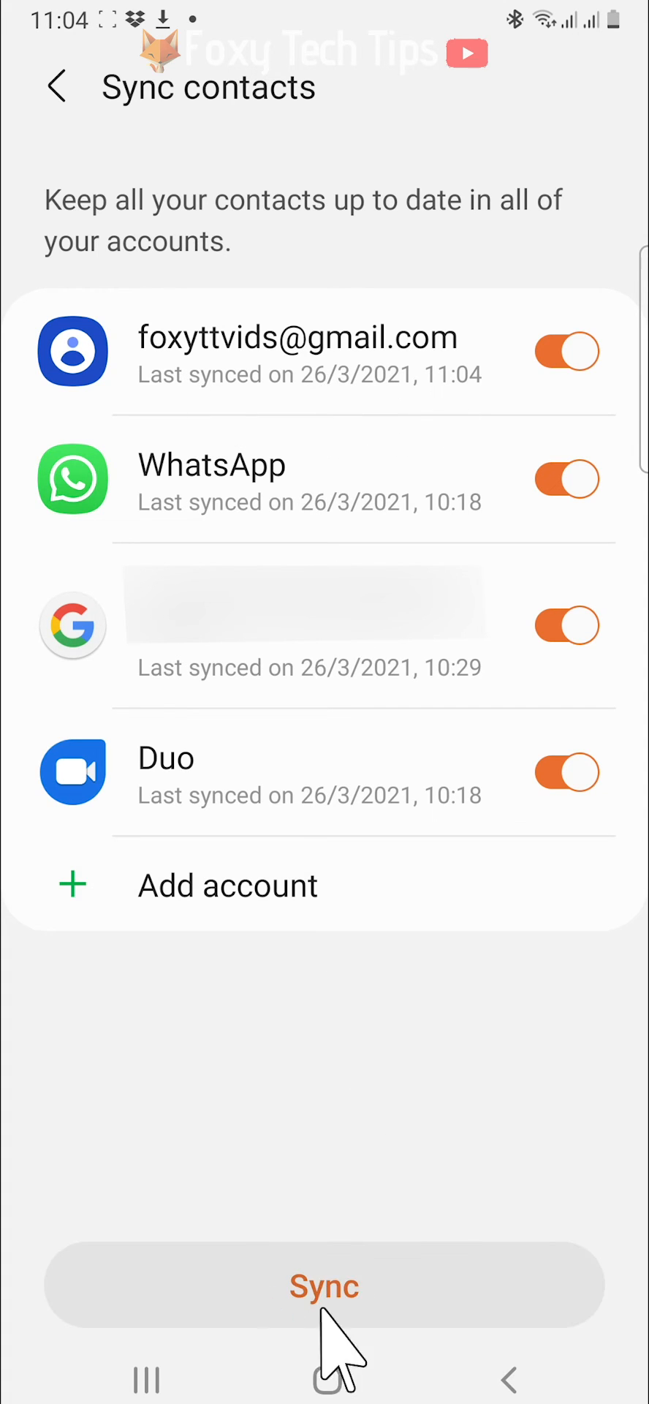
{"action": "mouse_move", "coordinate": [382, 1306]}
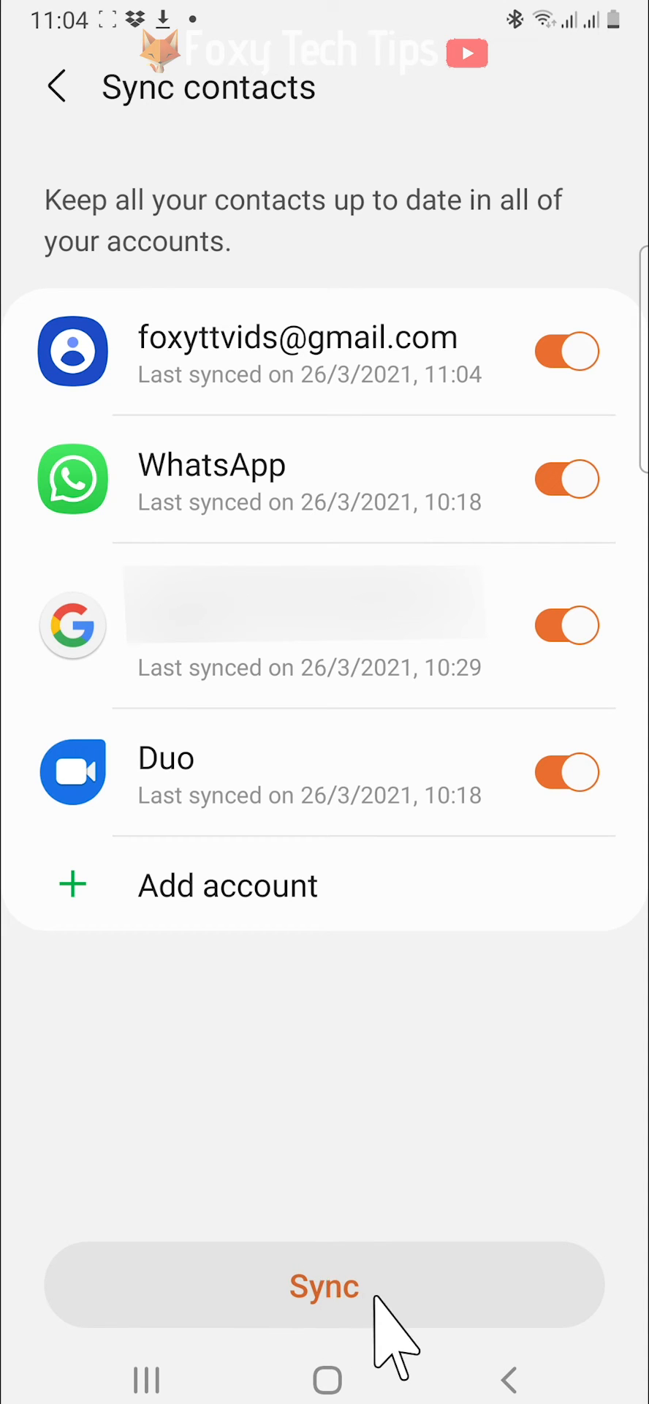
Run a full sync so all four accounts show last synced 26/3/2021, 11:04.
{"action": "left_click", "coordinate": [324, 1286]}
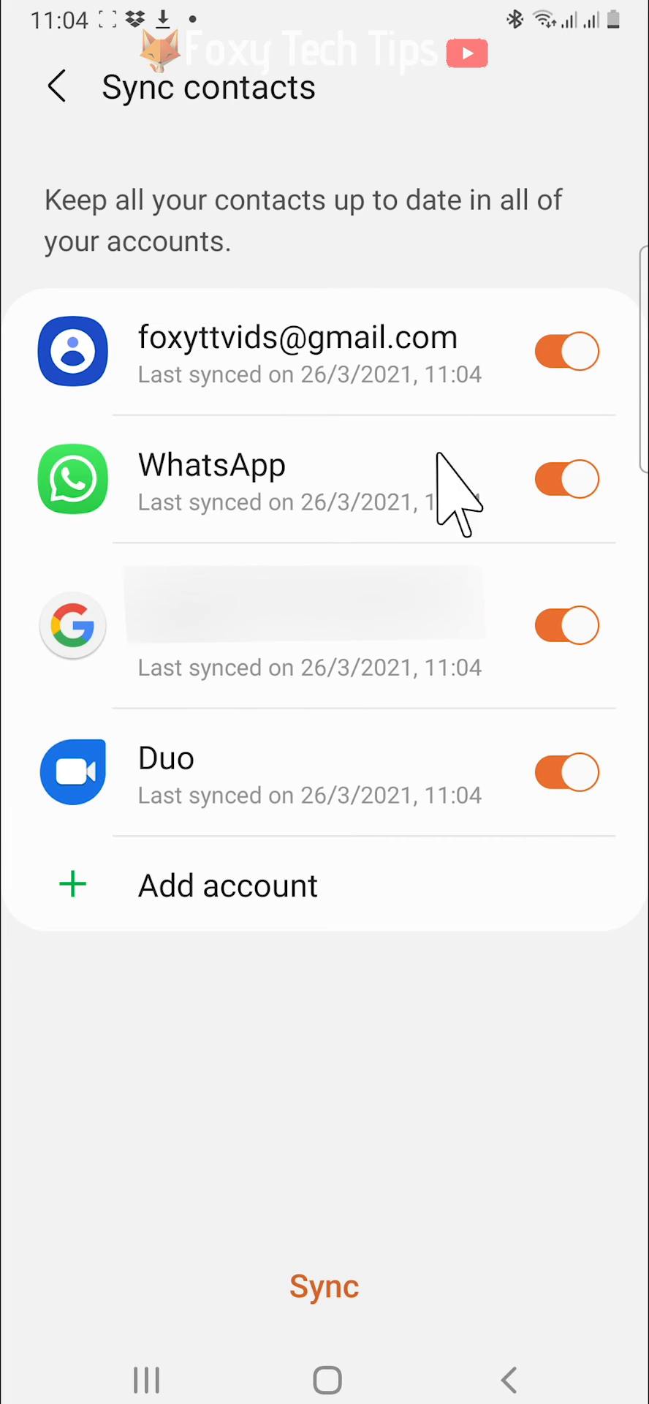
{"action": "mouse_move", "coordinate": [241, 715]}
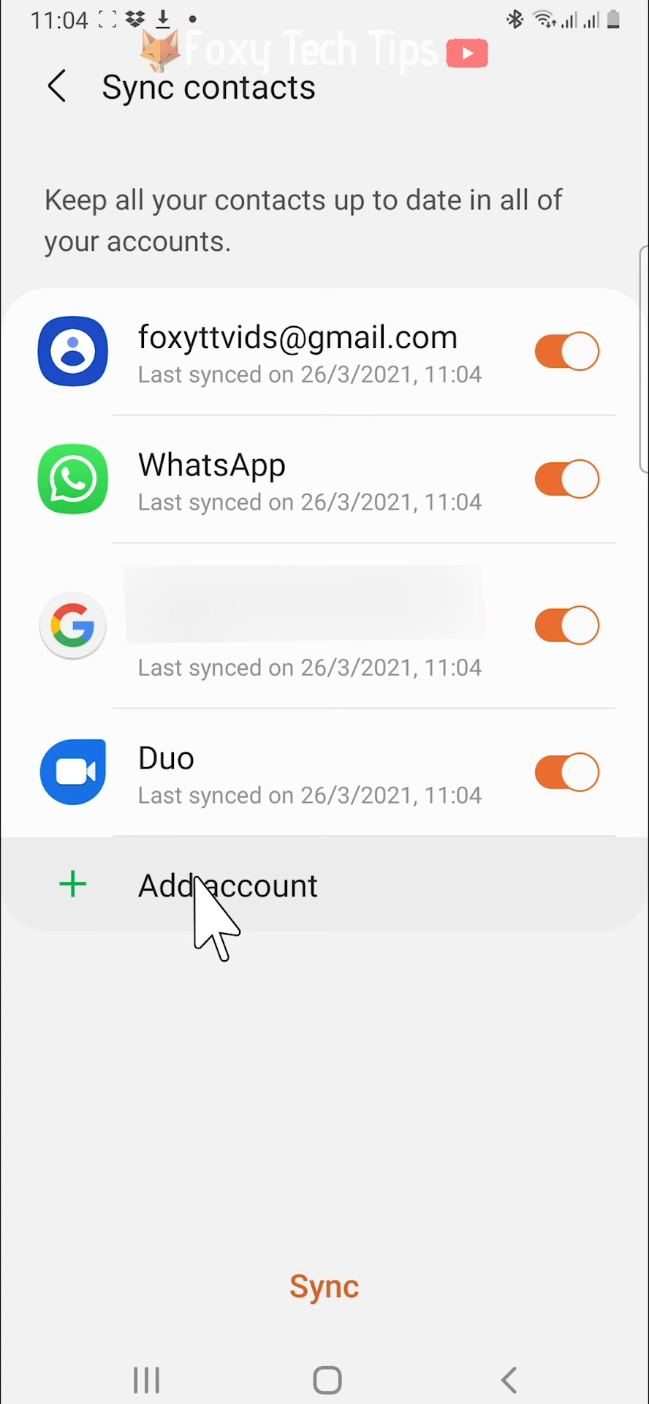
{"action": "left_click", "coordinate": [219, 893]}
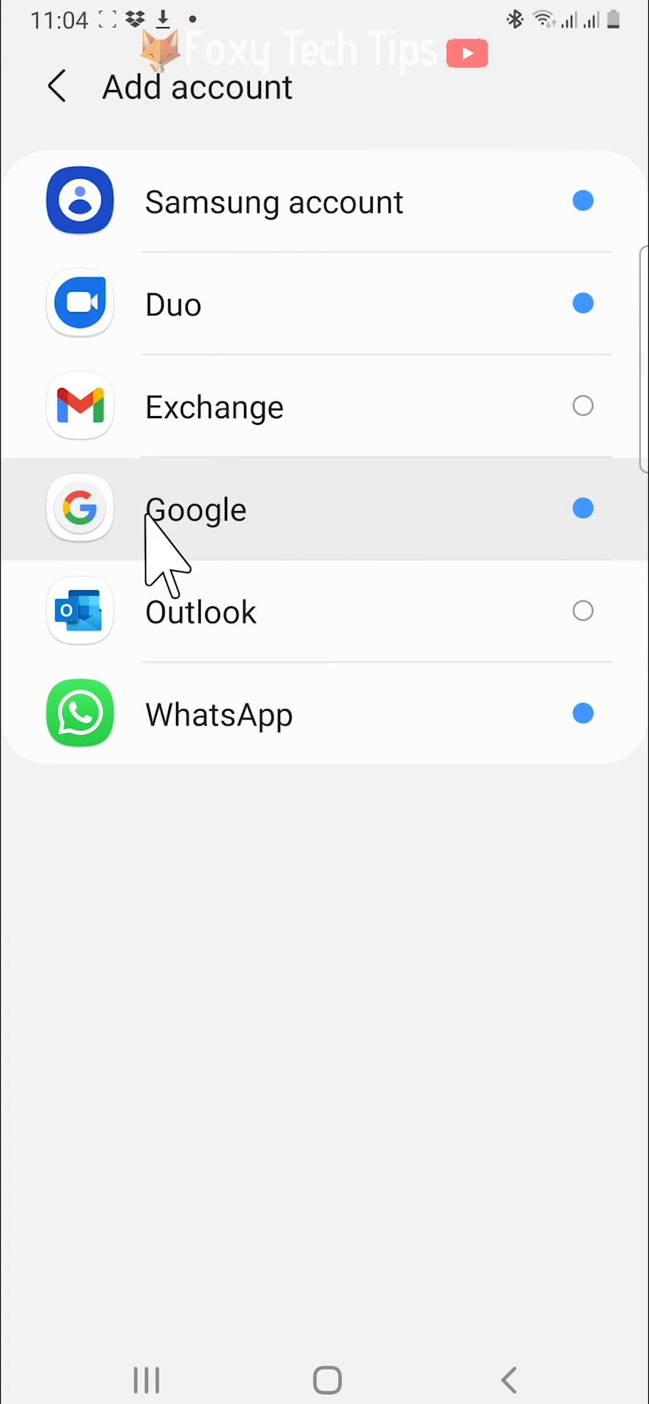
{"action": "mouse_move", "coordinate": [212, 551]}
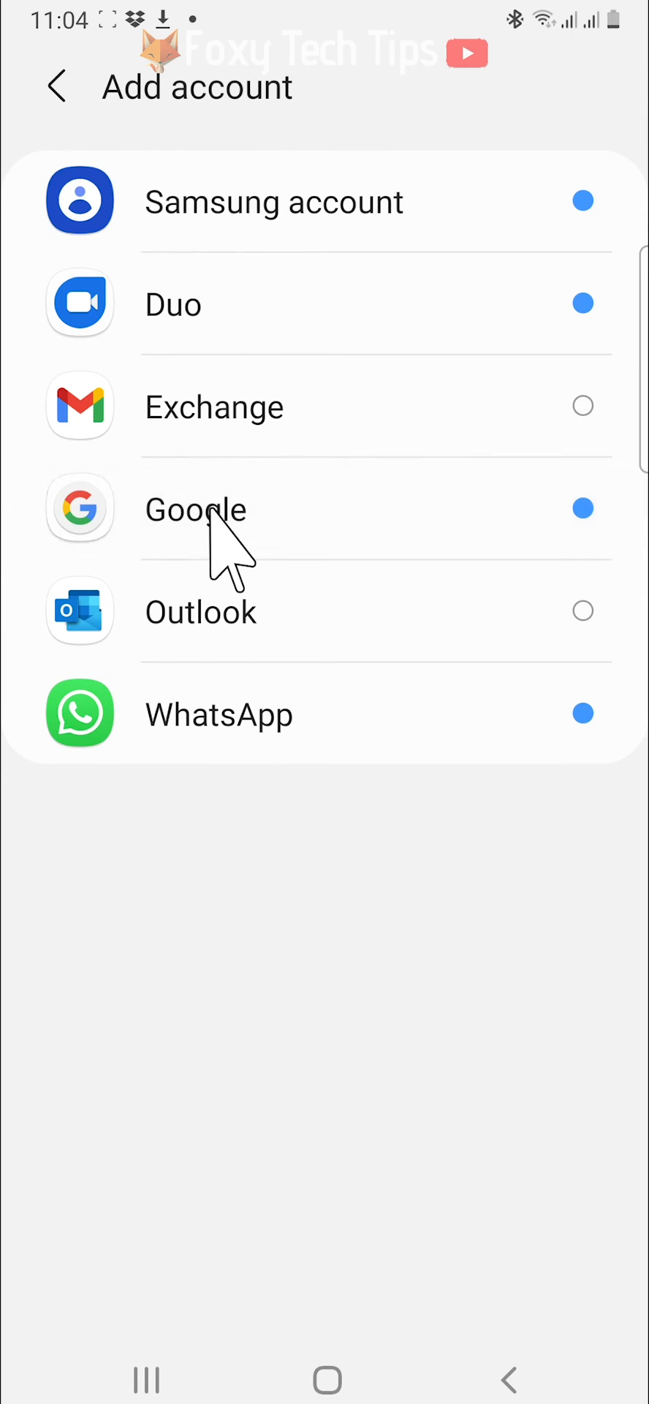
{"action": "left_click", "coordinate": [196, 510]}
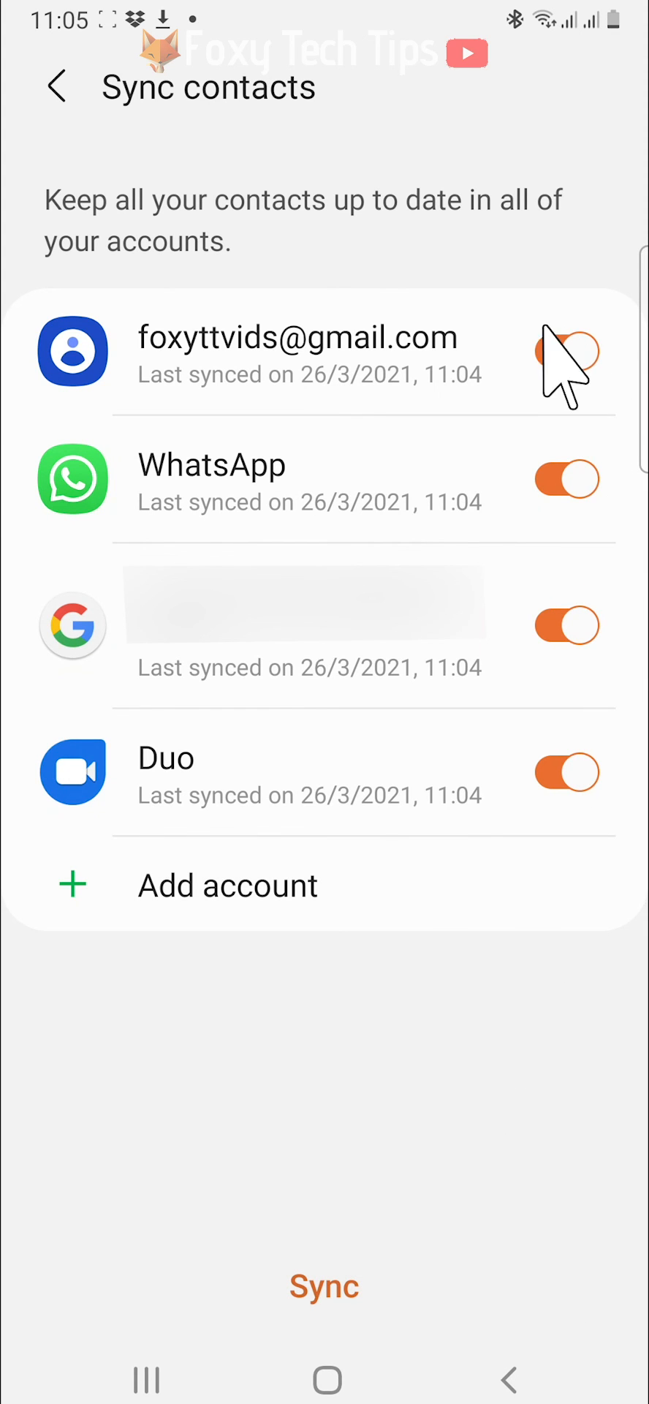
{"action": "left_click", "coordinate": [568, 358]}
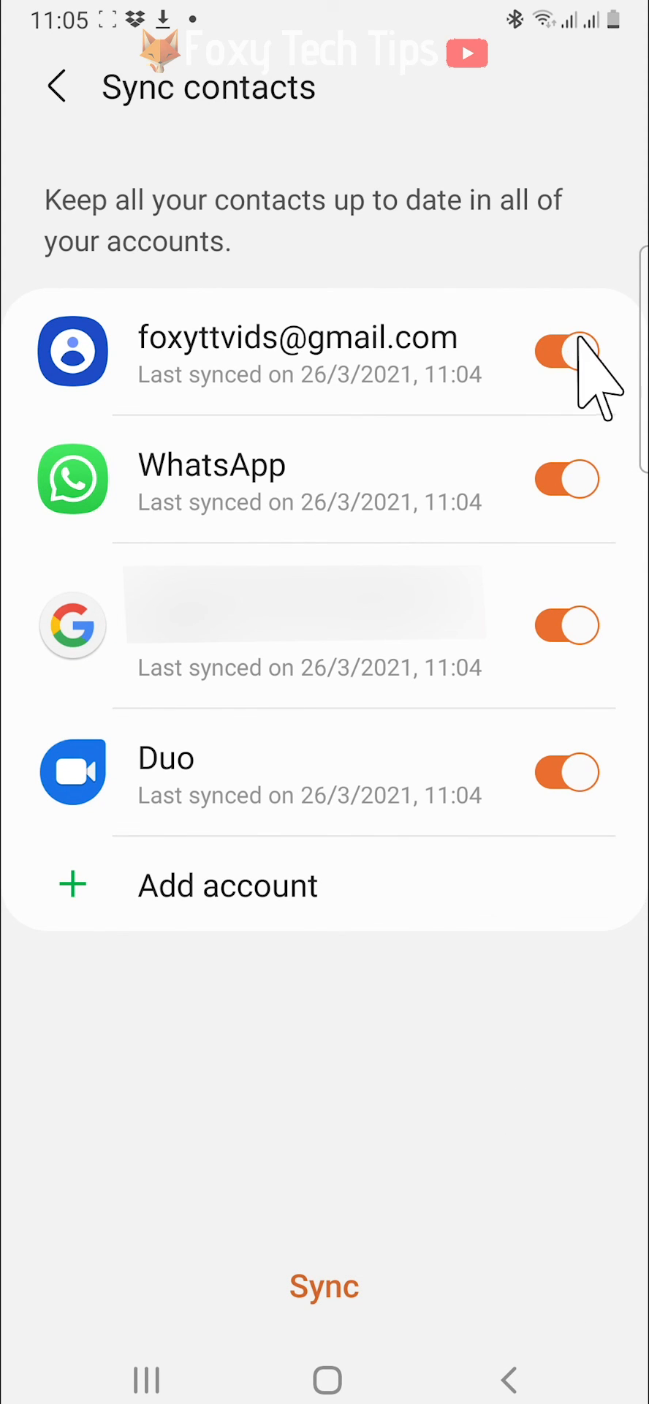
{"action": "mouse_move", "coordinate": [504, 728]}
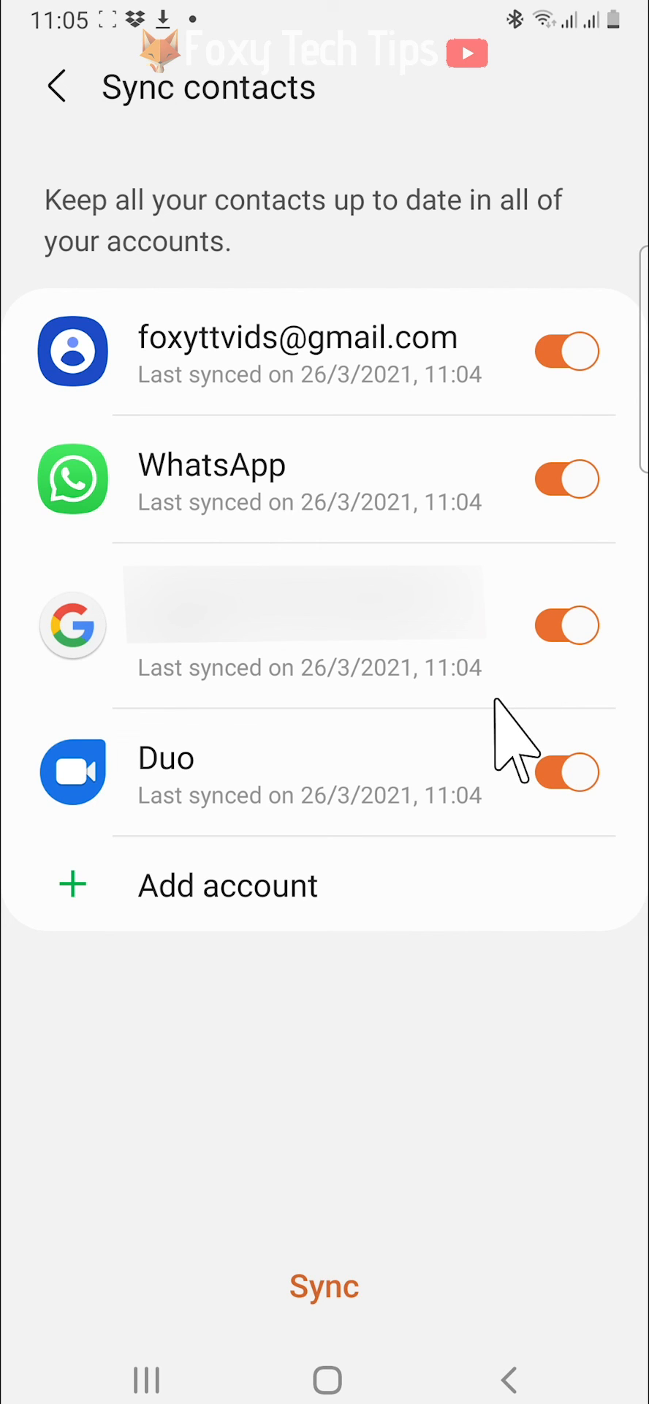